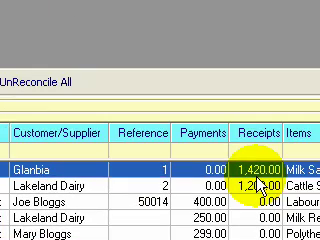
# - Switch to the Transactions area and start a new blank transaction entry
pyautogui.scroll(-3)
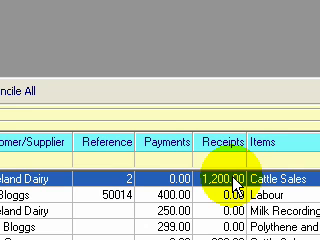
pyautogui.scroll(-3)
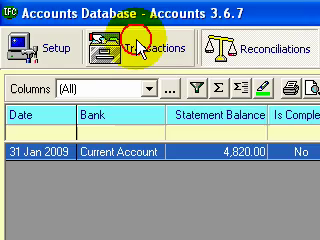
pyautogui.click(150, 48)
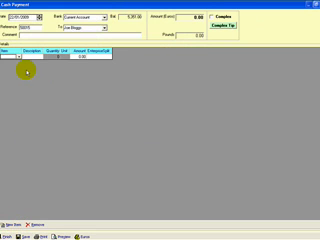
pyautogui.click(50, 74)
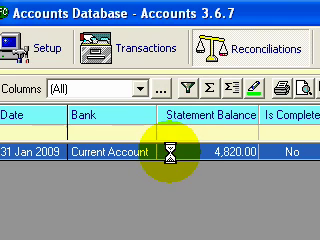
# - Open the 31 Jan 2009 Current Account reconciliation to view its outstanding items
pyautogui.doubleClick(160, 156)
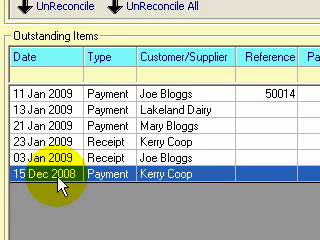
pyautogui.hscroll(3)
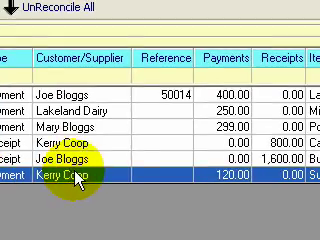